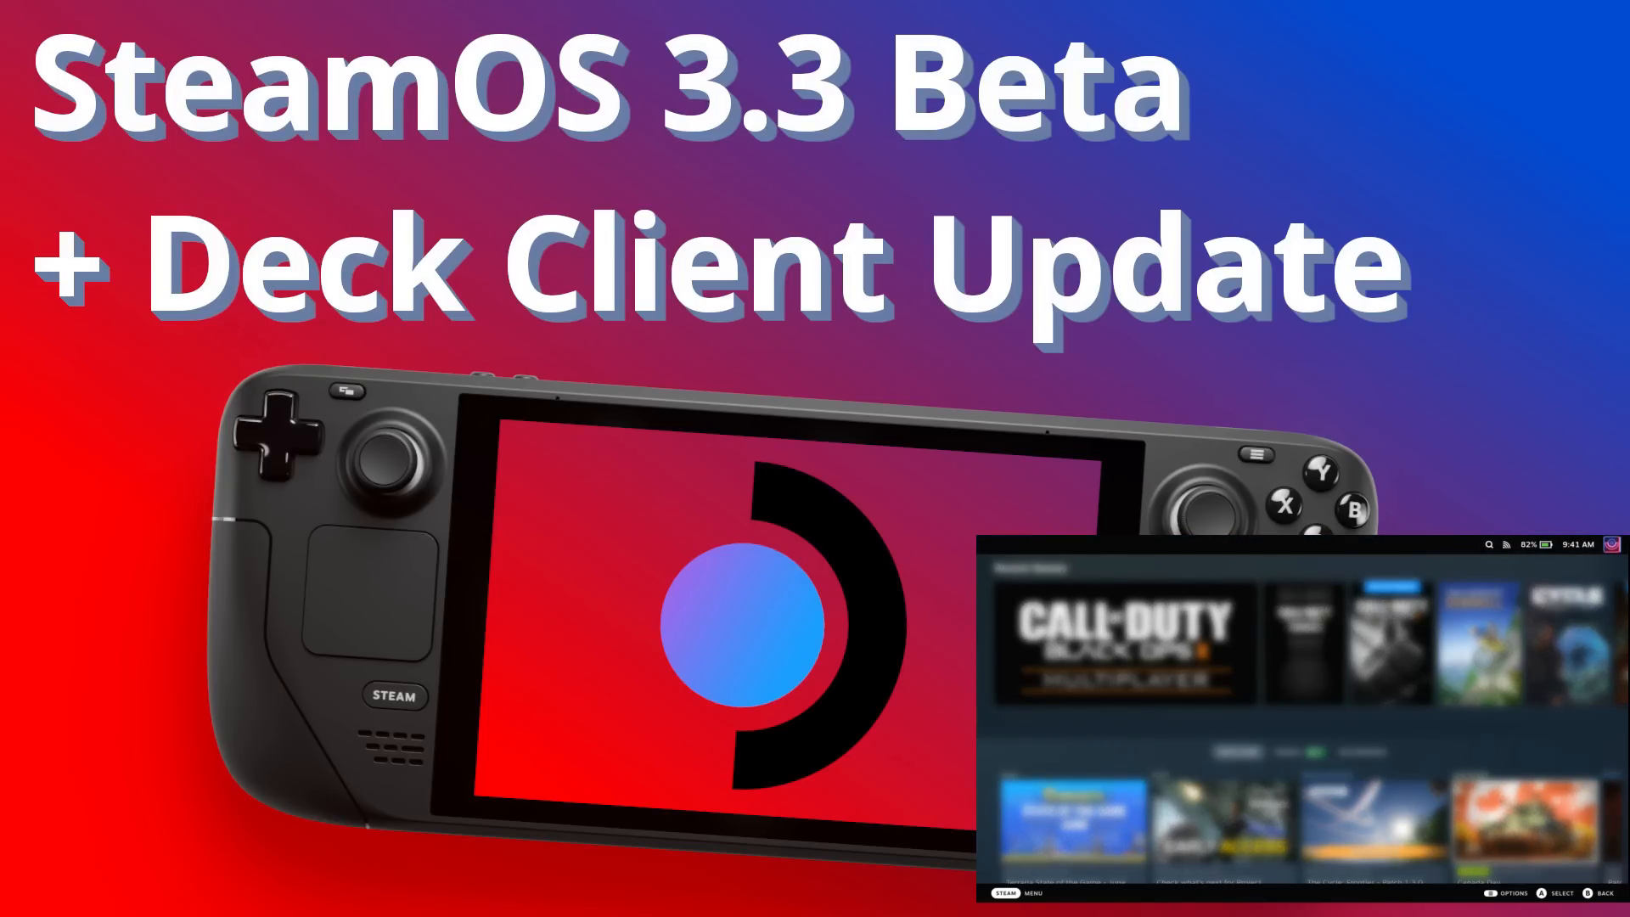
# Set the Steam Update Channel to Steam Deck Beta under System and restart now to apply it
pyautogui.click(1001, 893)
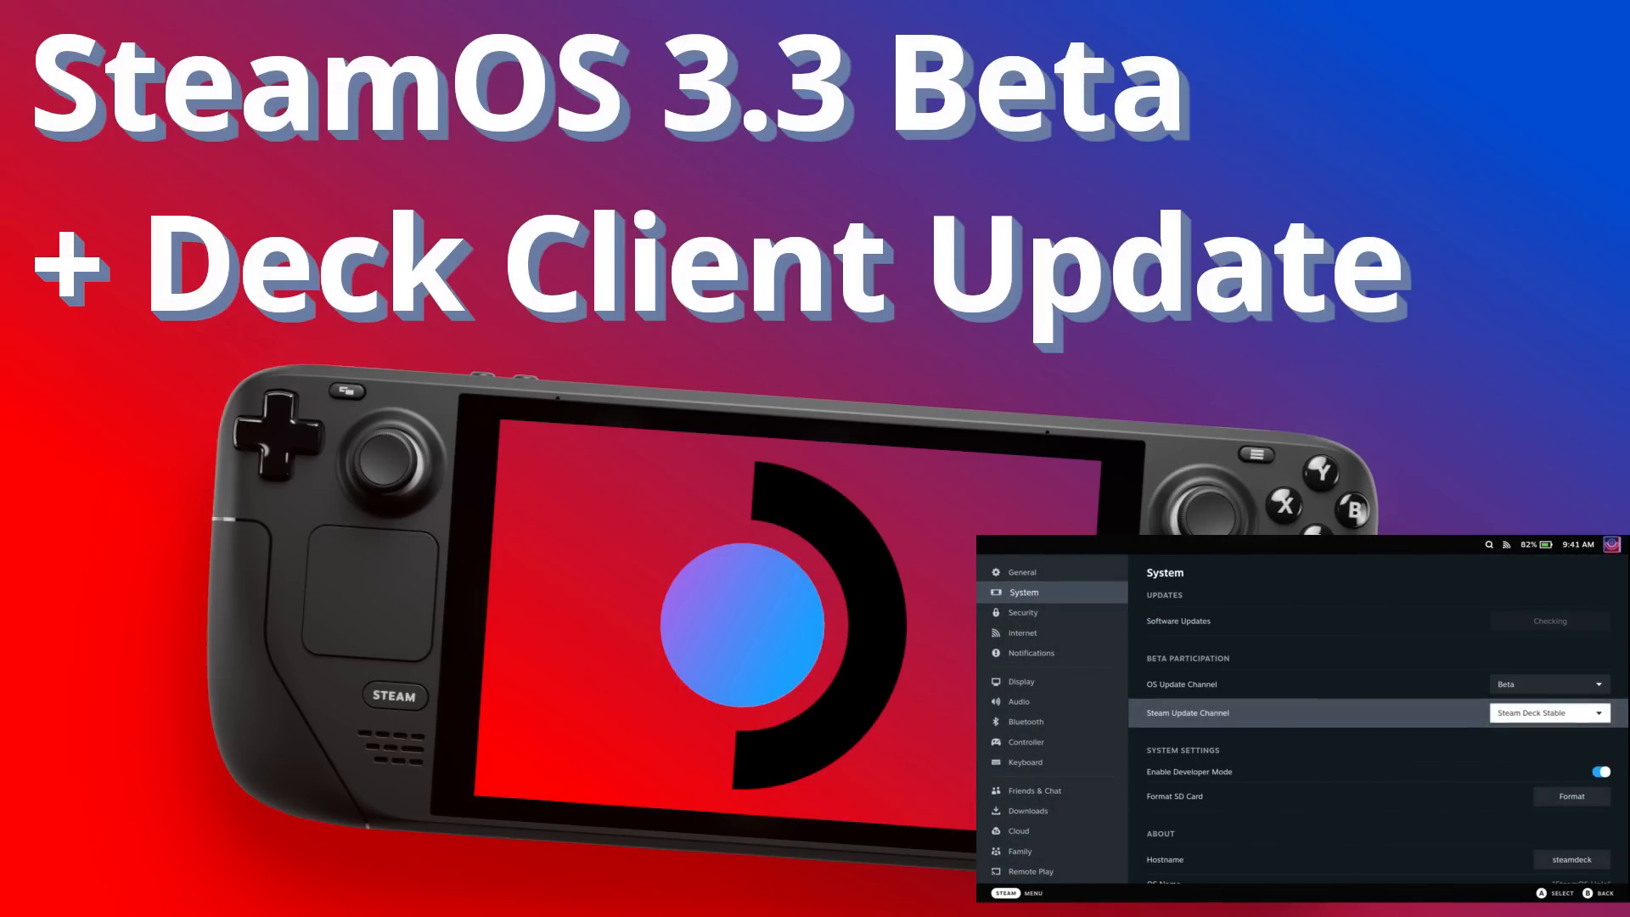
pyautogui.click(1549, 712)
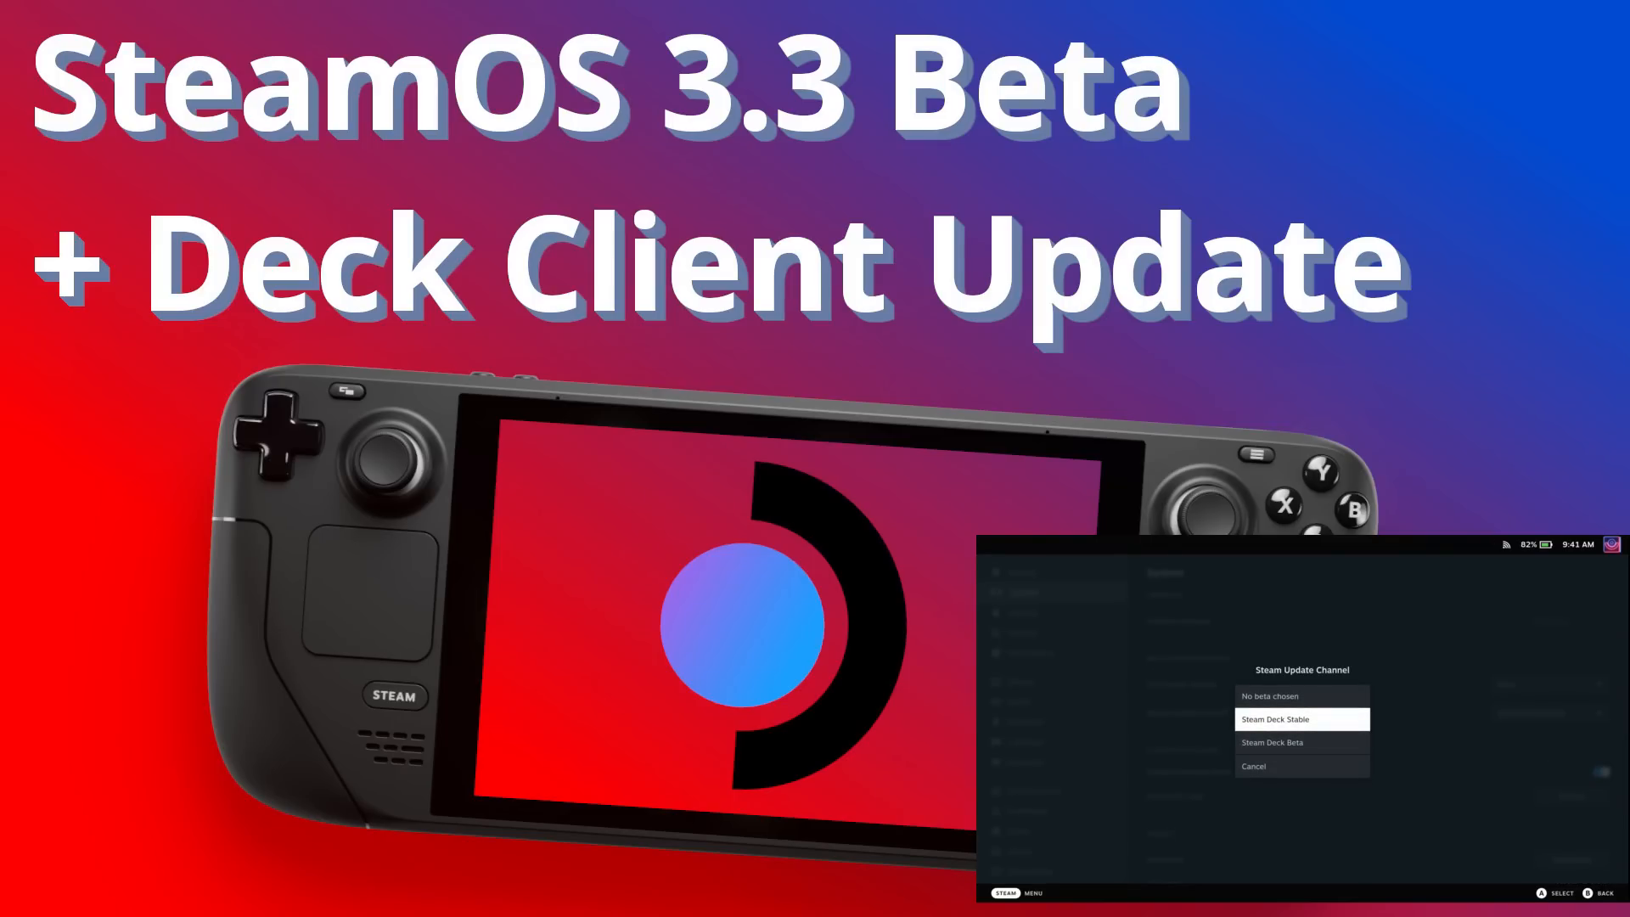
pyautogui.click(1300, 742)
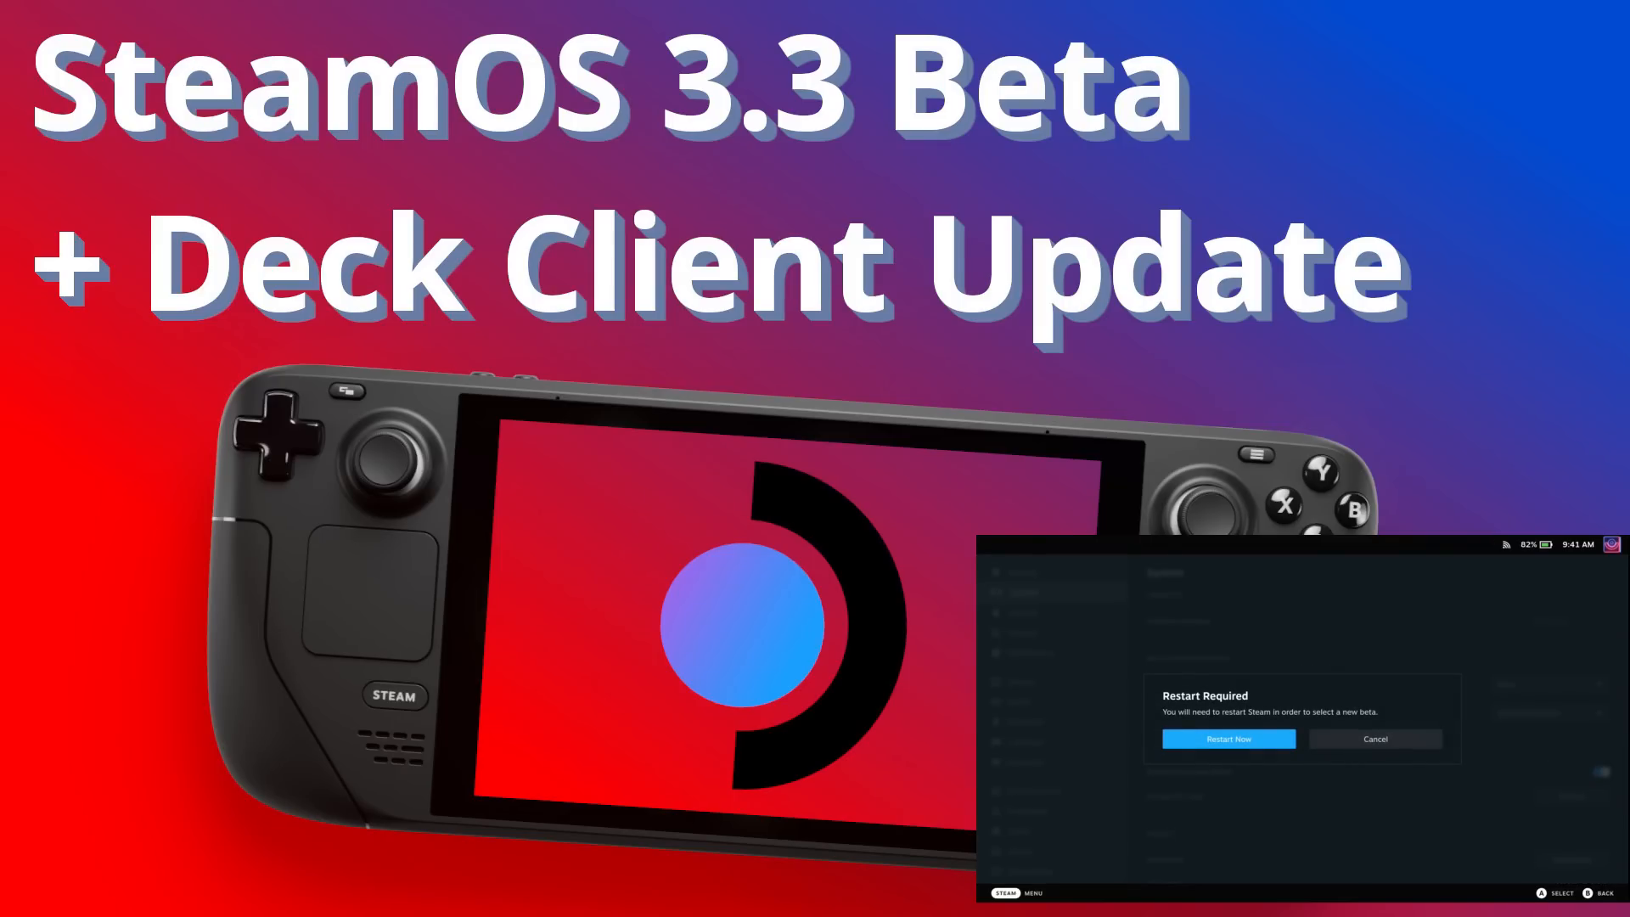
pyautogui.click(1229, 739)
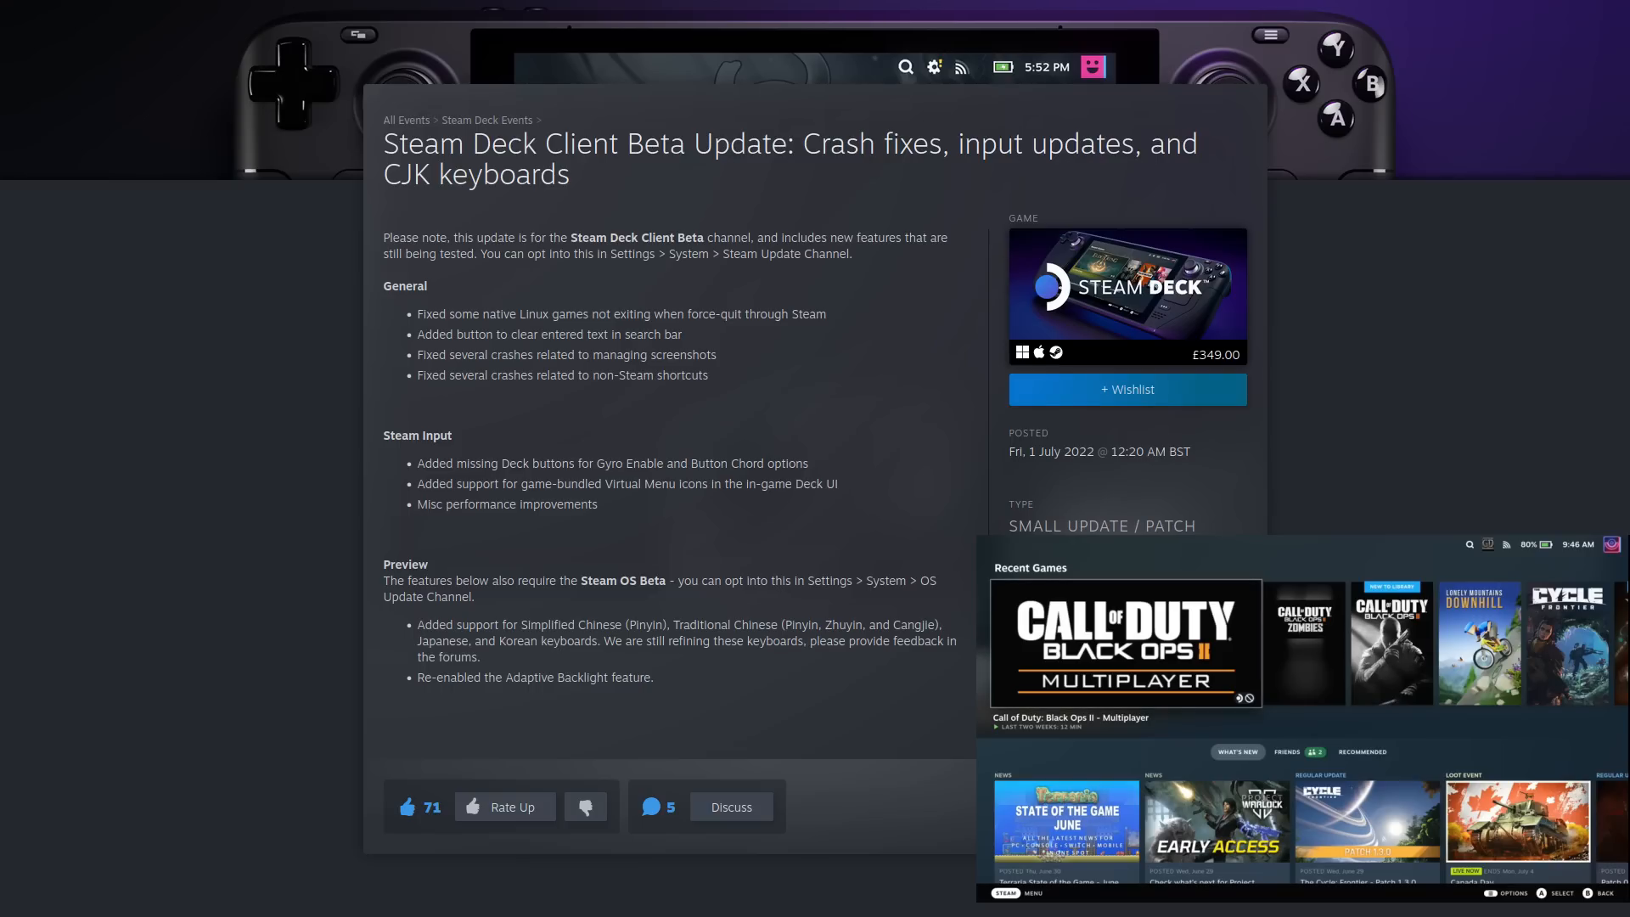
# Check for updates under System and apply the found Steam Deck Beta client update
pyautogui.click(1006, 893)
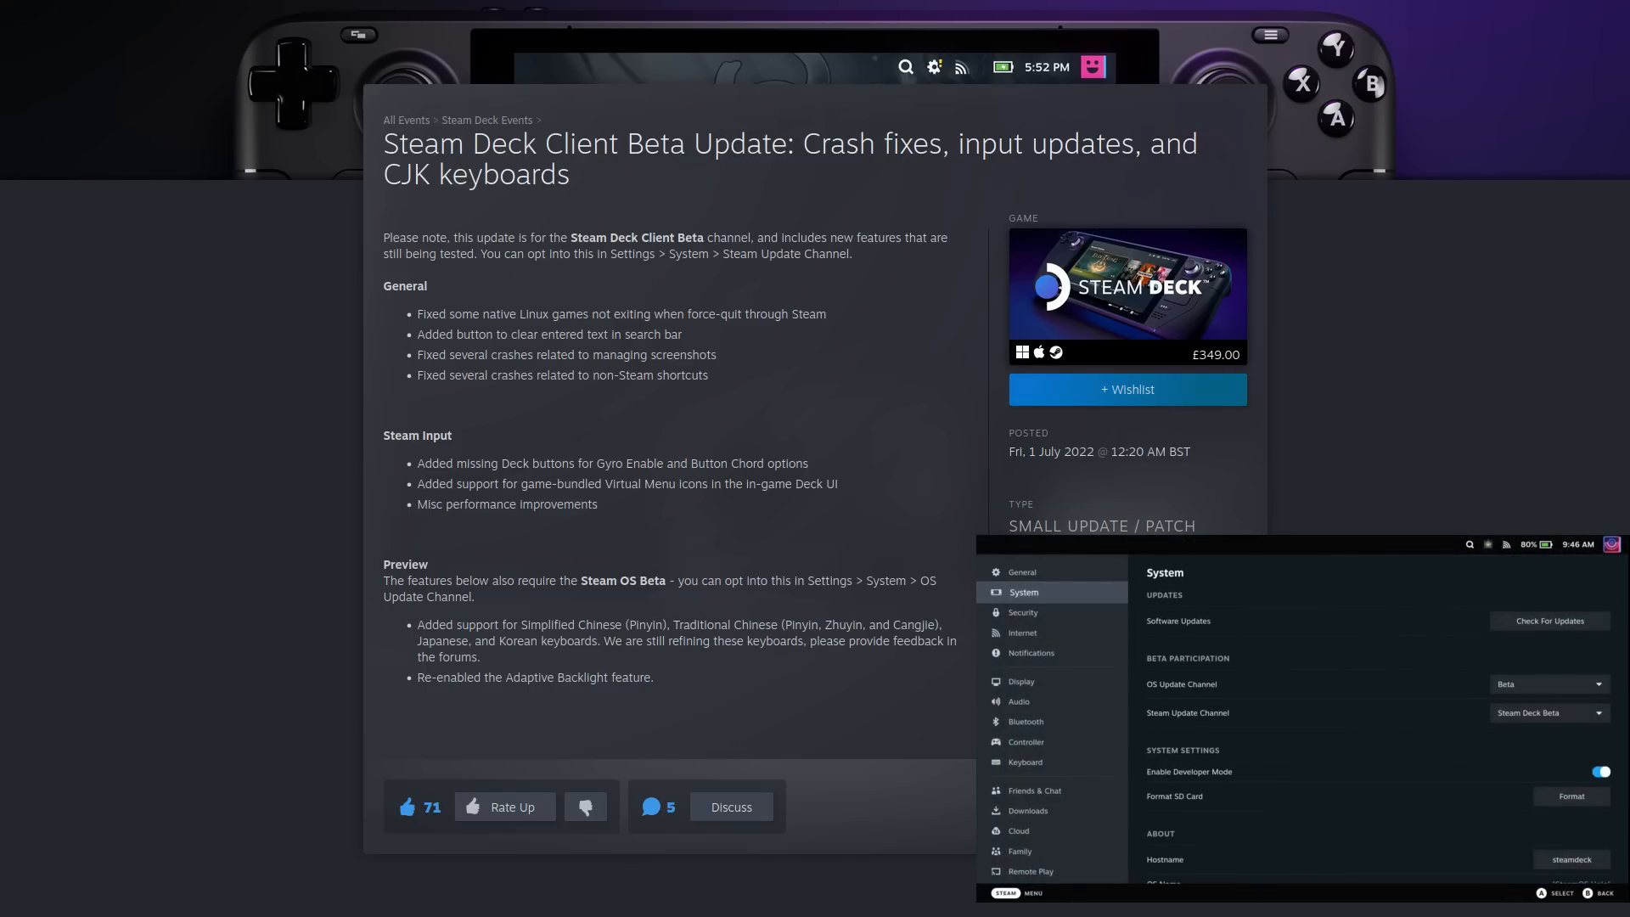
pyautogui.click(1548, 622)
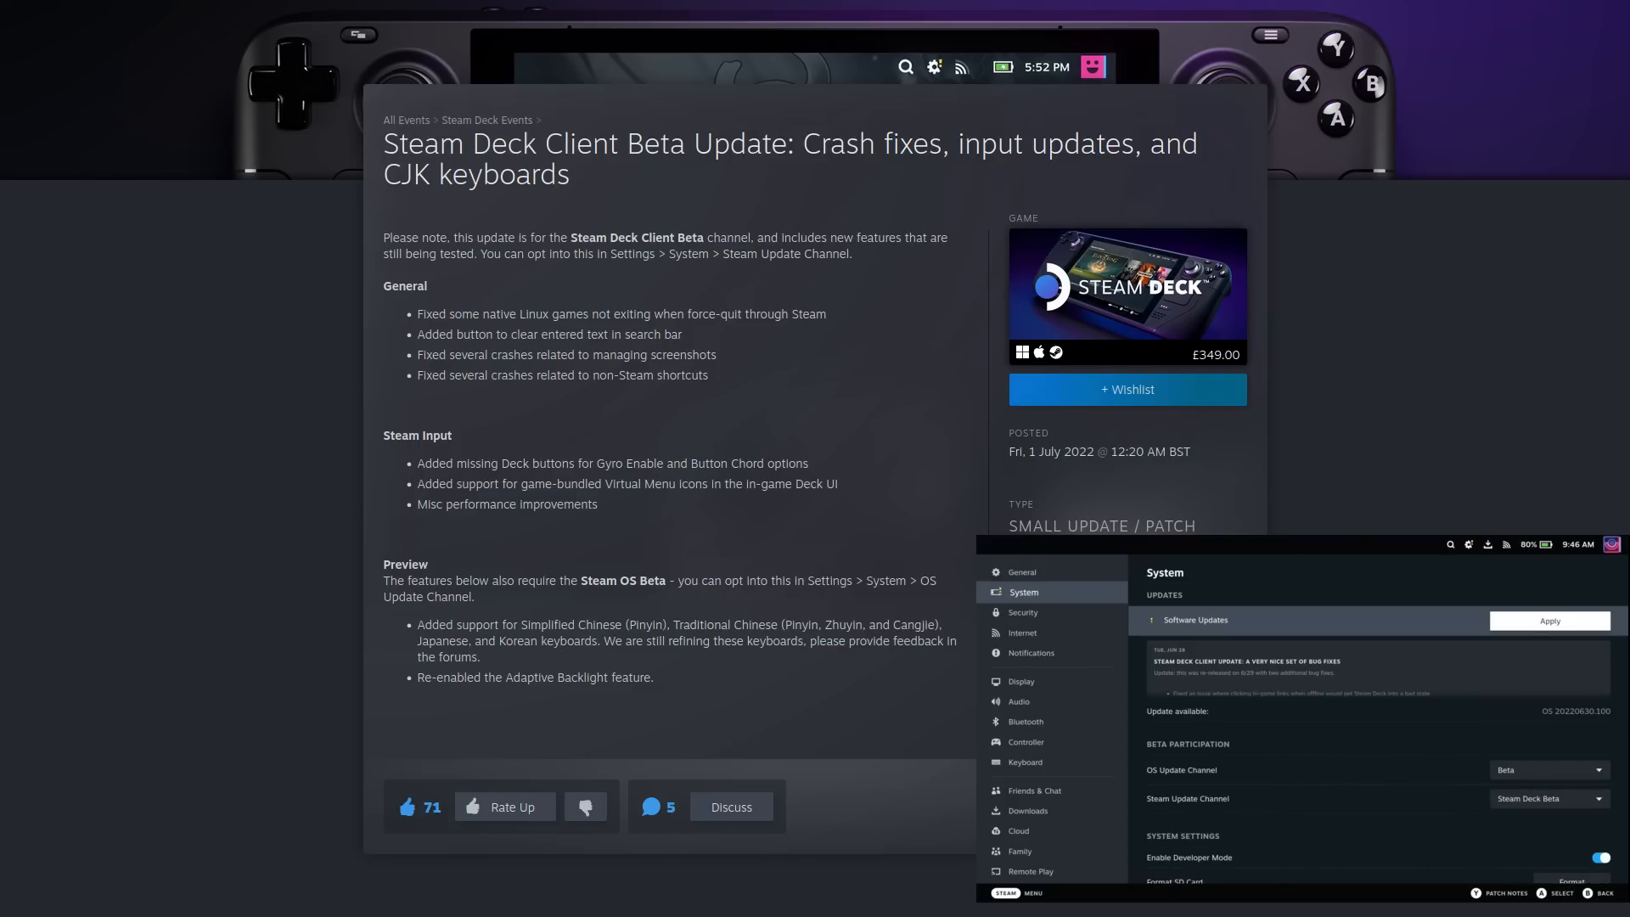
pyautogui.click(1548, 619)
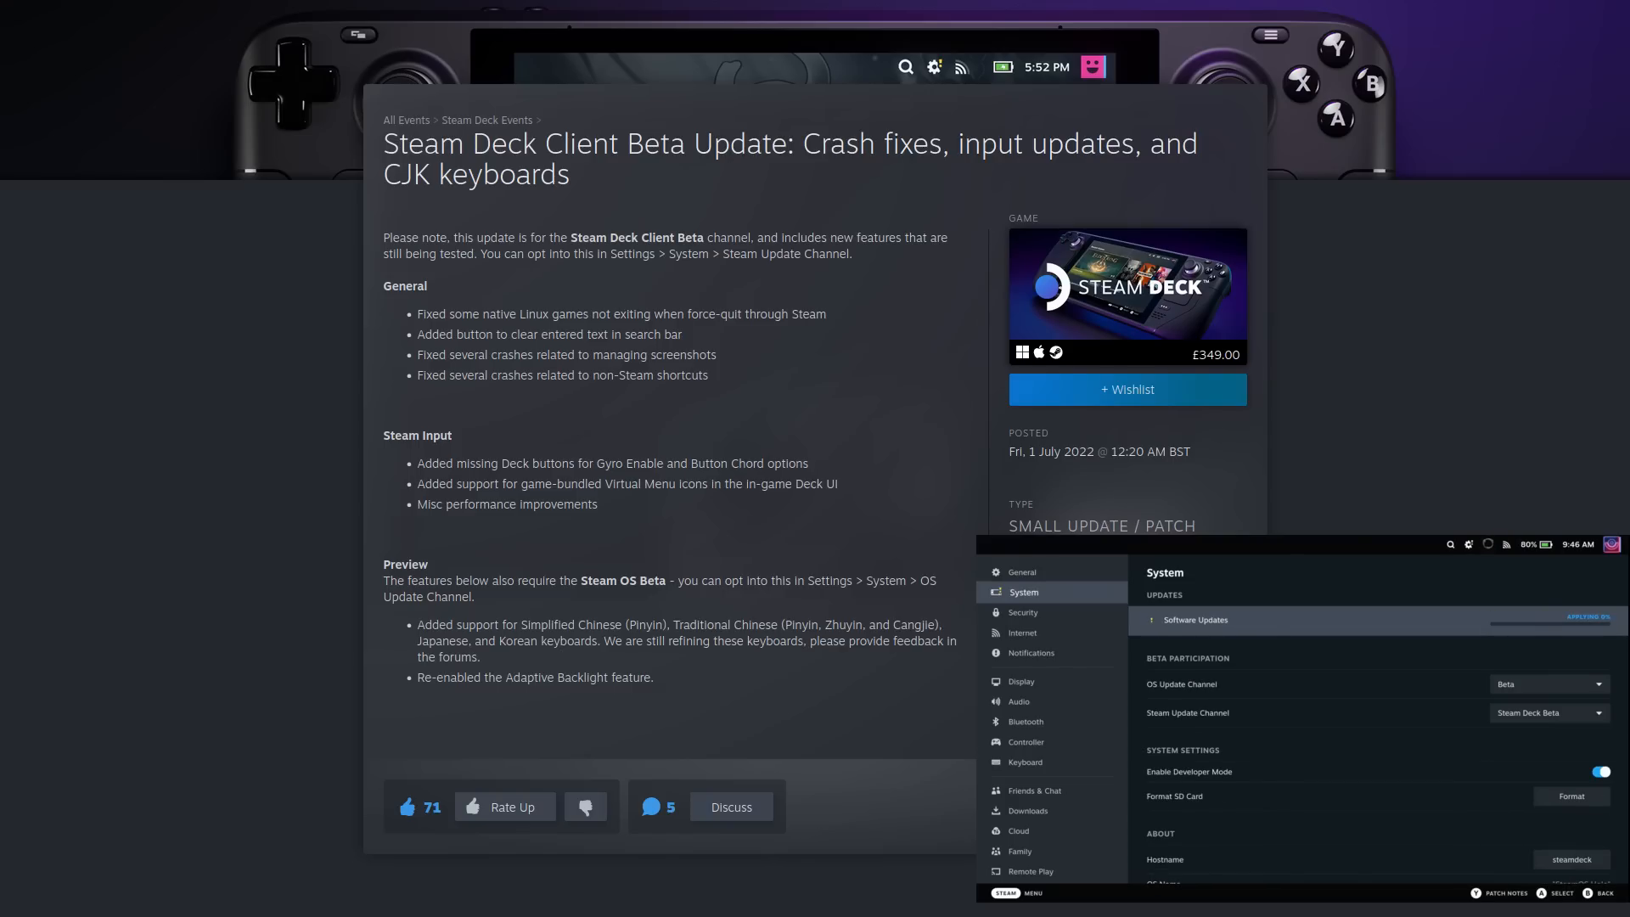